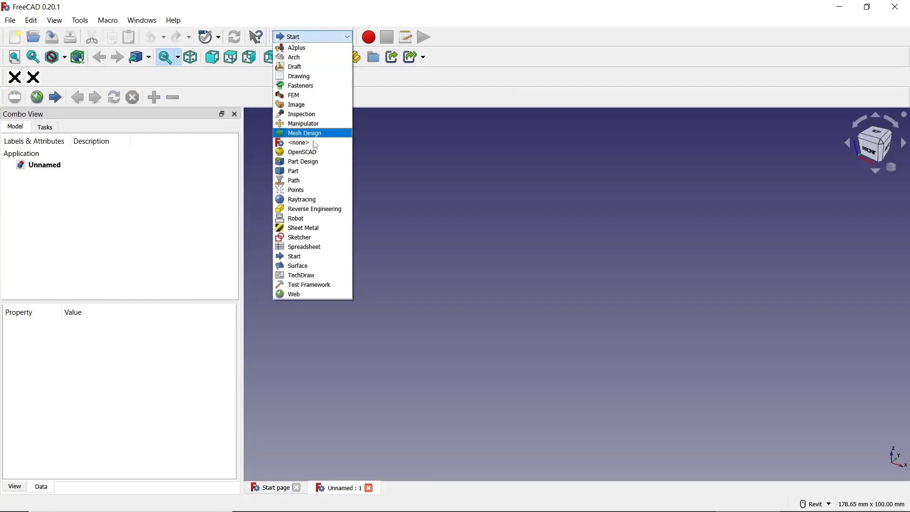
Step: Activate the Part Design workbench from the workbench selector
left_click(303, 161)
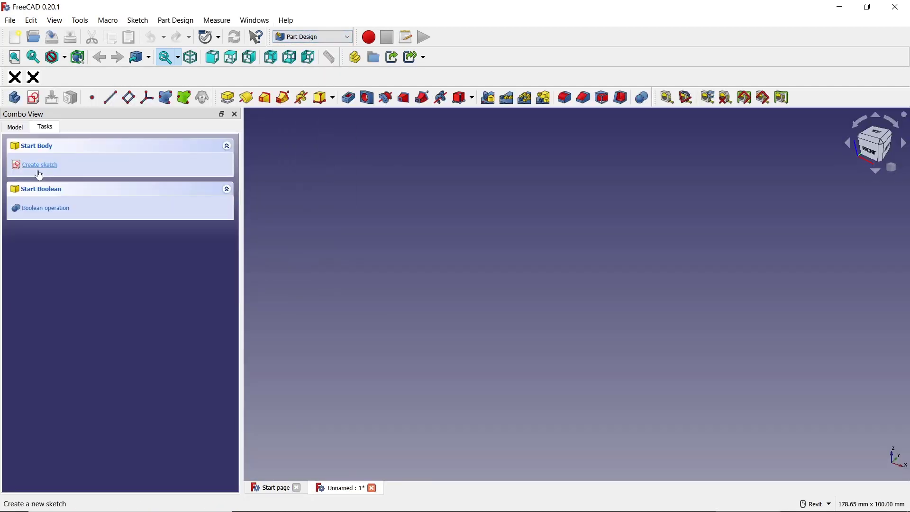
Step: Sketch a centred 8 mm radius circle on the XY plane and close the sketch
left_click(39, 164)
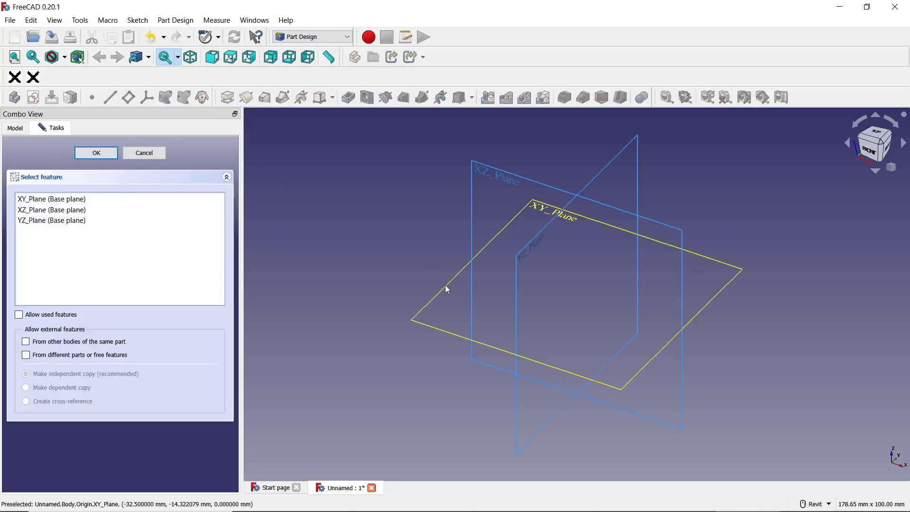
left_click(96, 152)
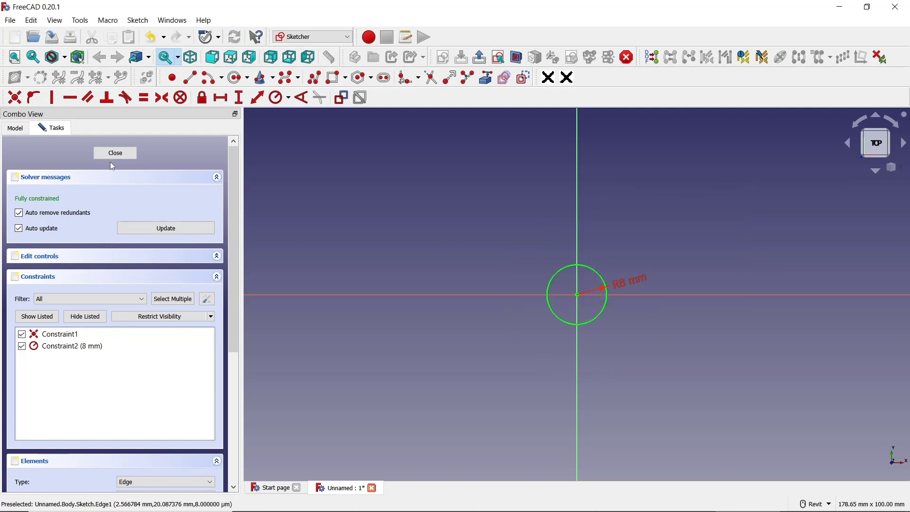
left_click(115, 152)
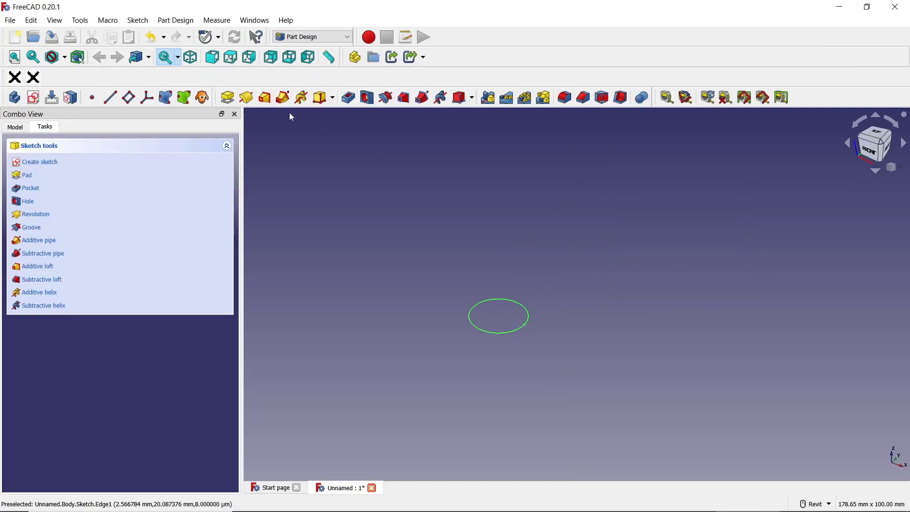
Step: Pad the circle 20 mm into a solid cylinder
left_click(25, 174)
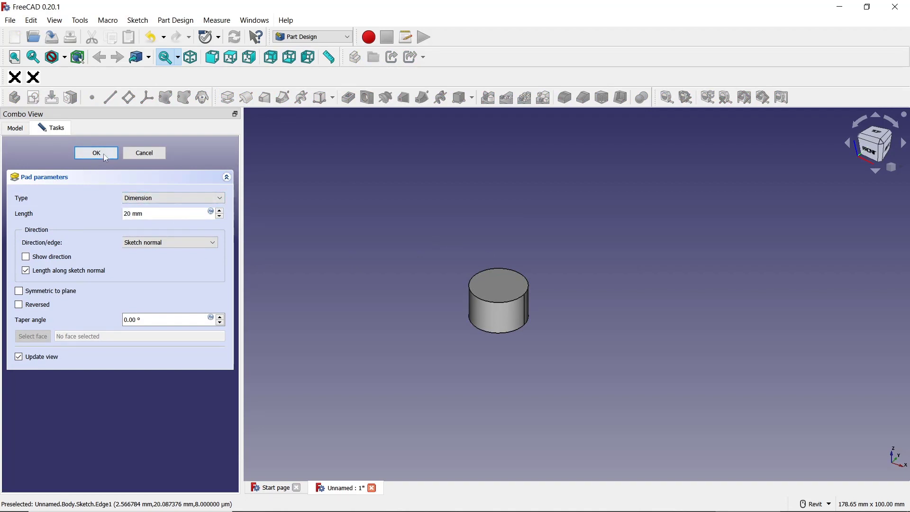
left_click(96, 152)
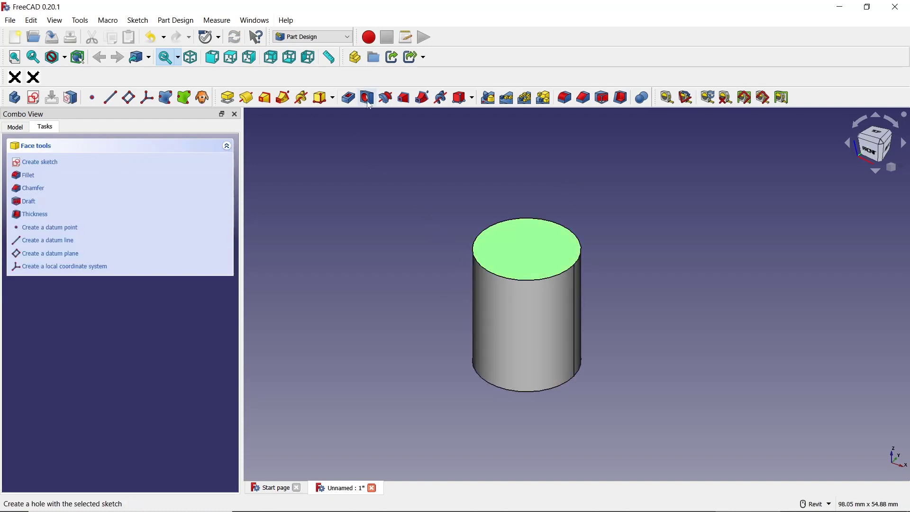
Step: Start a 6 mm diameter, 25 mm deep hole on the cylinder's top face
left_click(367, 97)
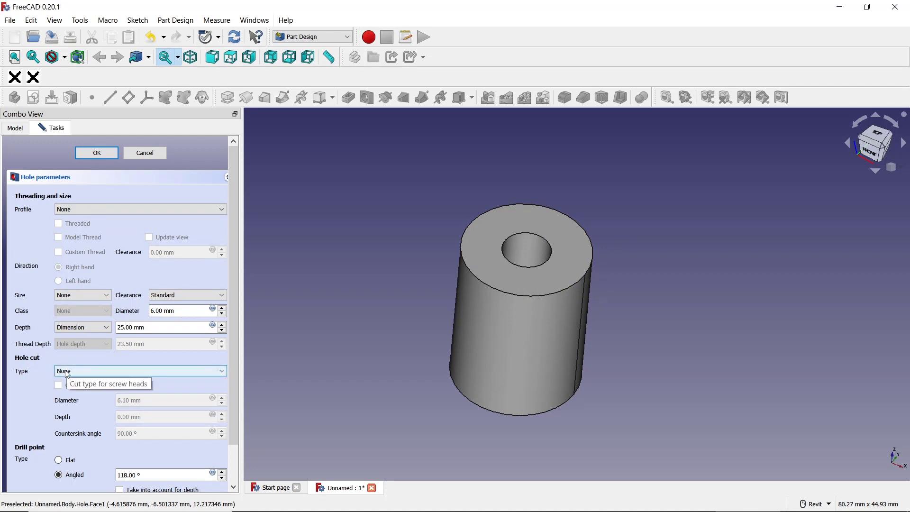
Step: Make the hole cut a counterbore with 8.50 mm diameter and increased depth
left_click(139, 371)
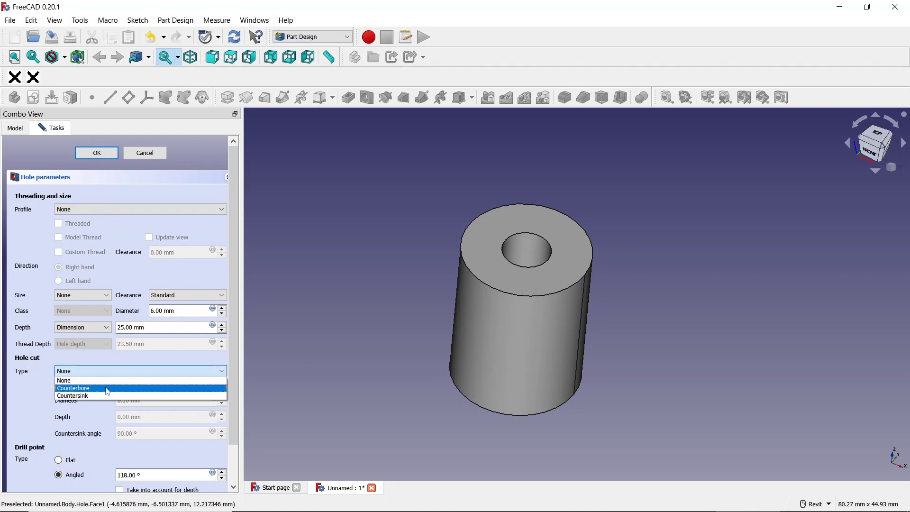
left_click(73, 388)
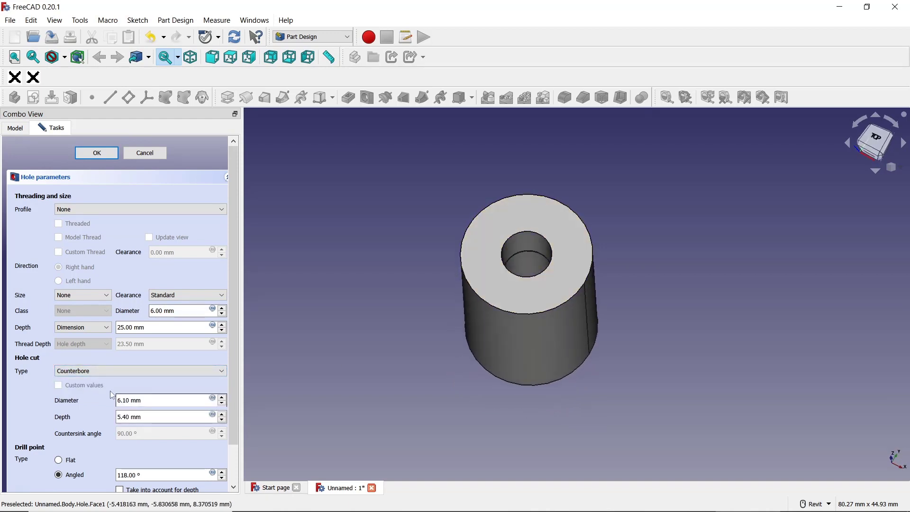
left_click(221, 397)
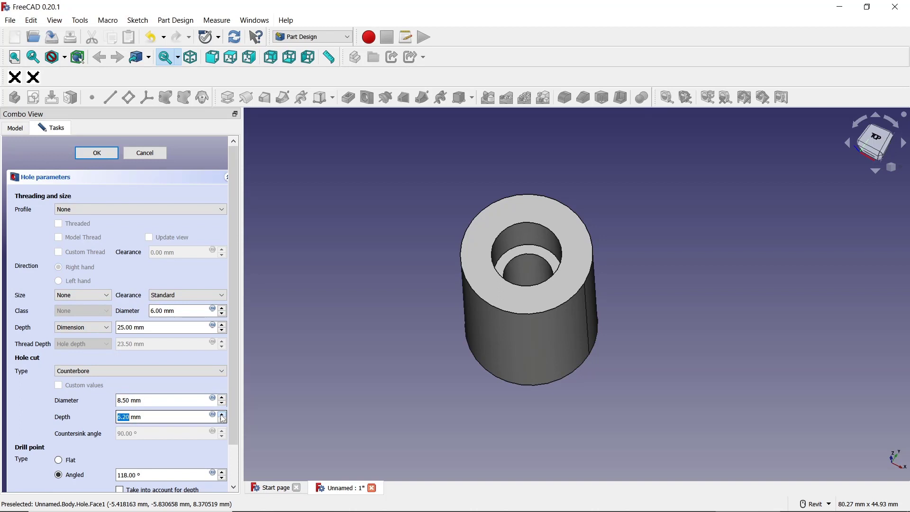
left_click(221, 414)
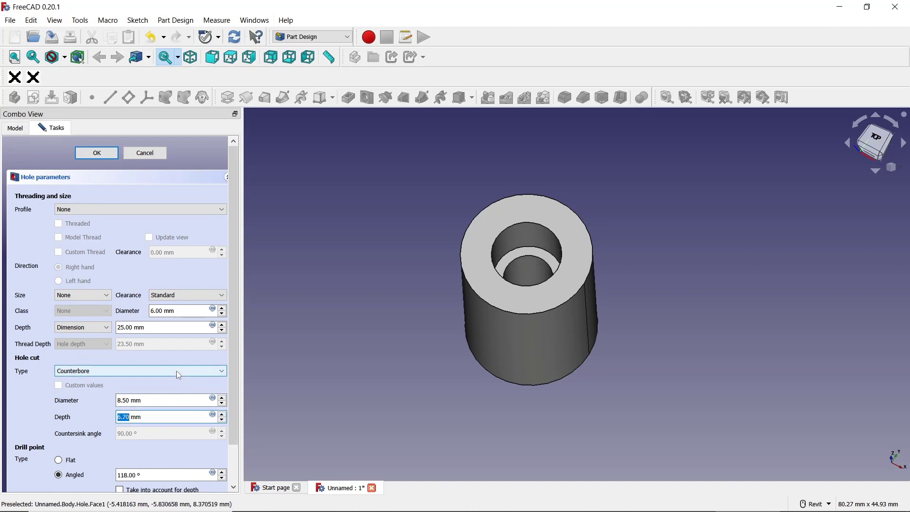
Step: Switch to a countersink 9.00 mm wide, 4.70 mm deep at 99° and confirm the hole
left_click(139, 370)
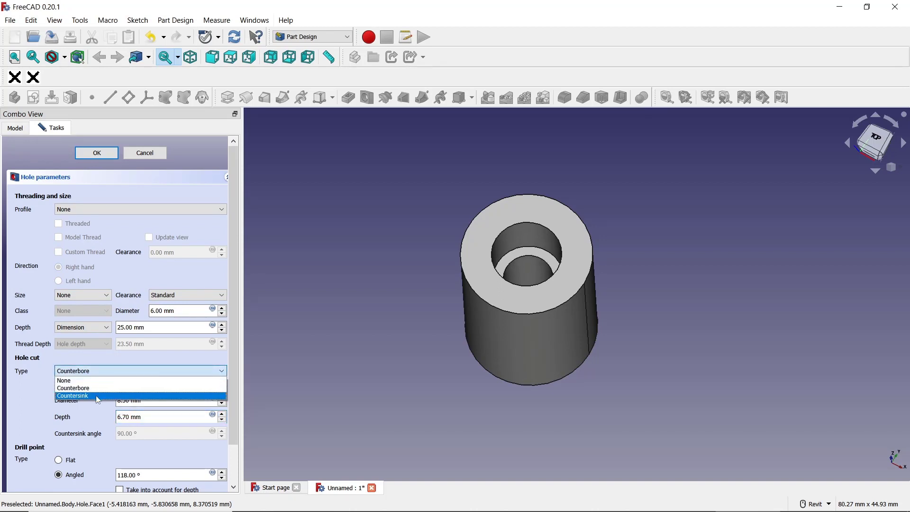
left_click(72, 396)
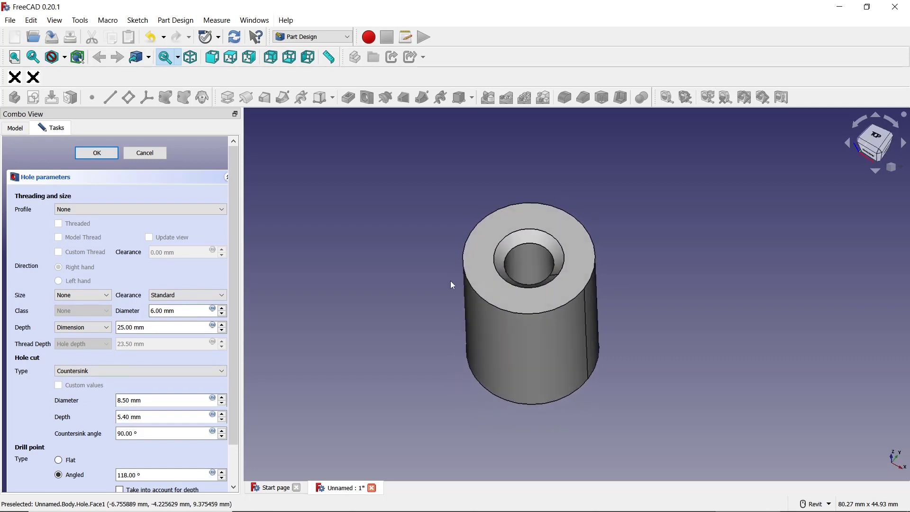
left_click(221, 397)
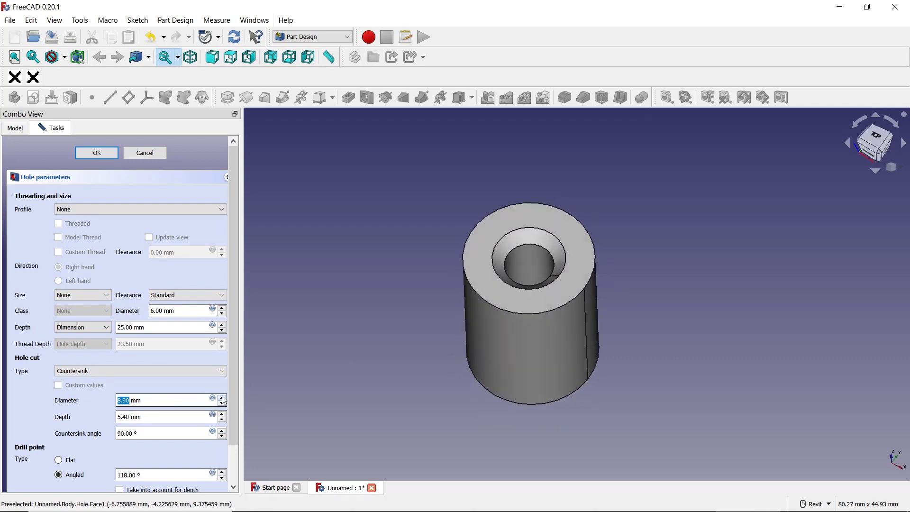
left_click(220, 397)
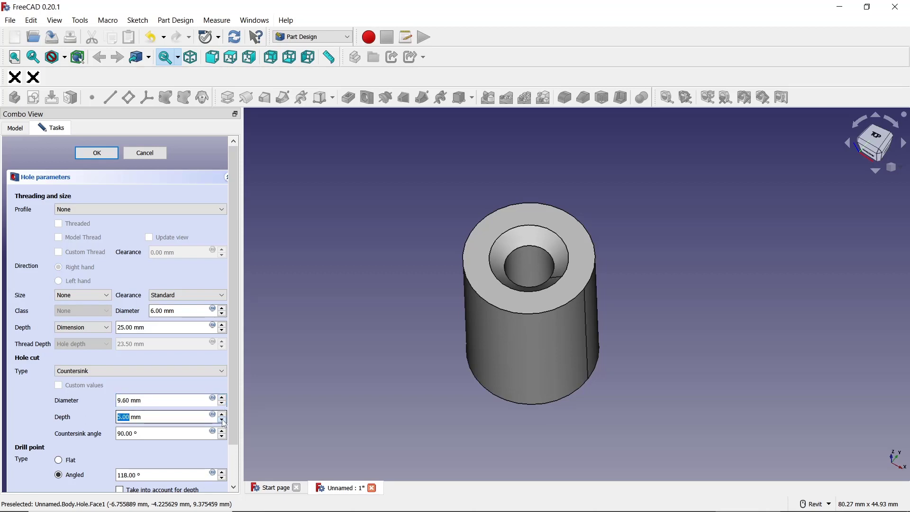
left_click(221, 420)
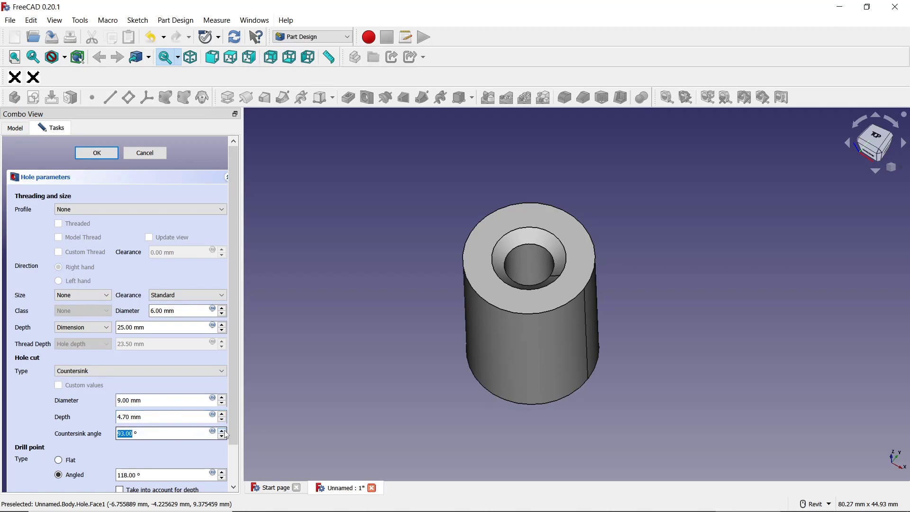
left_click(221, 430)
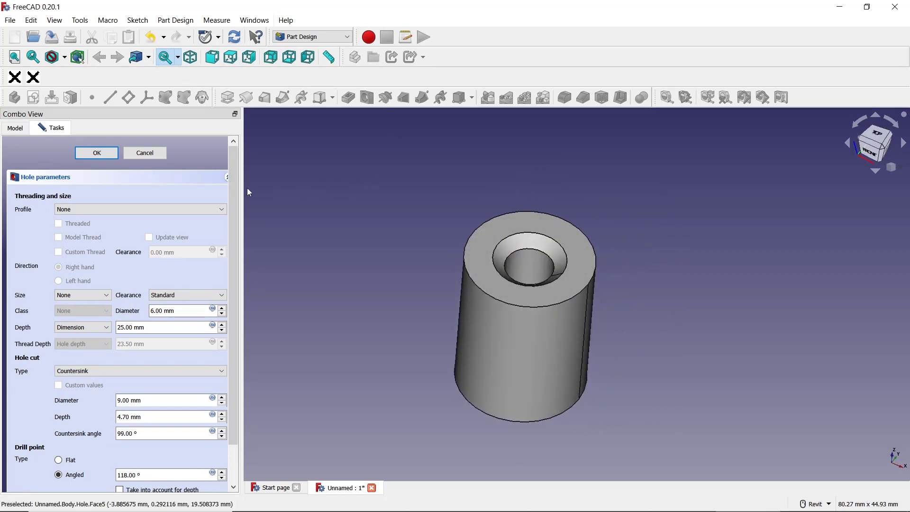
left_click(97, 153)
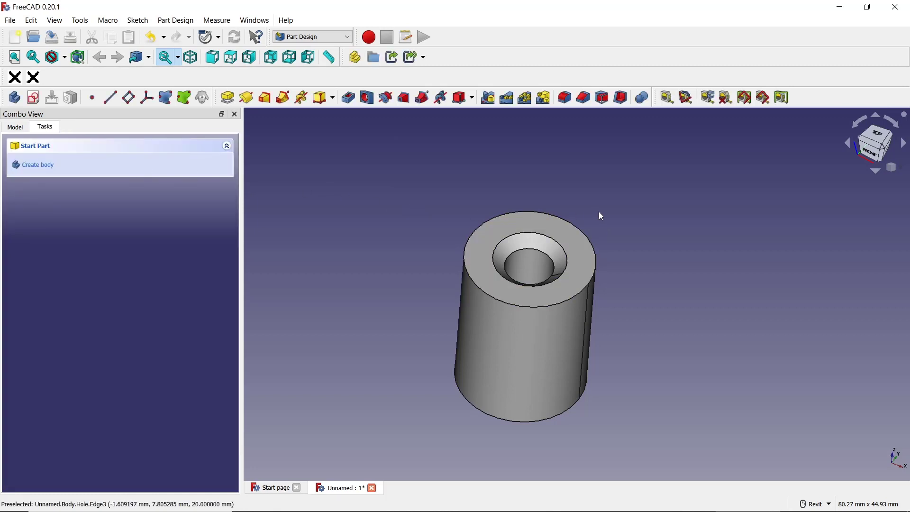